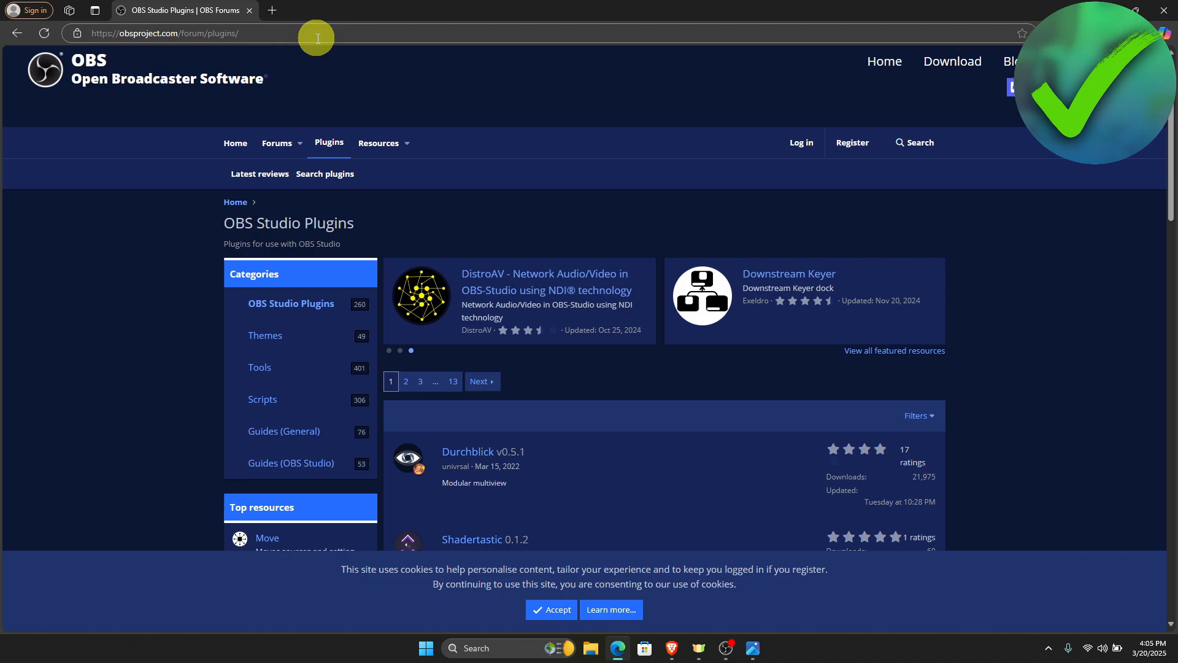
mouse_move(643, 324)
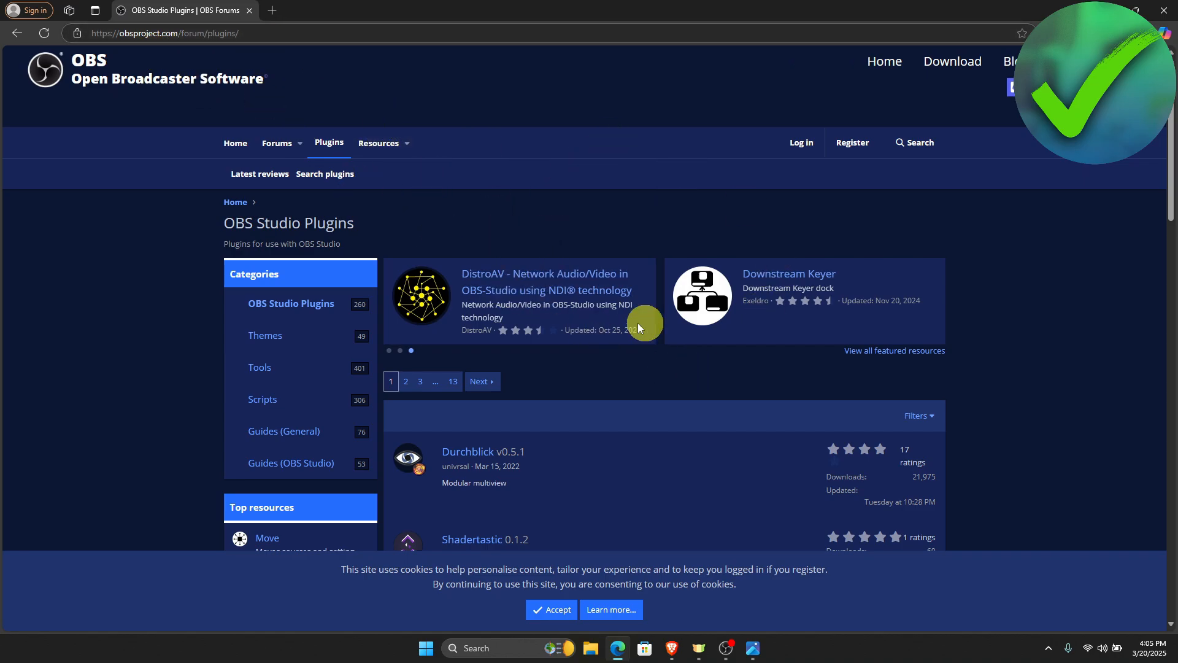
mouse_move(532, 188)
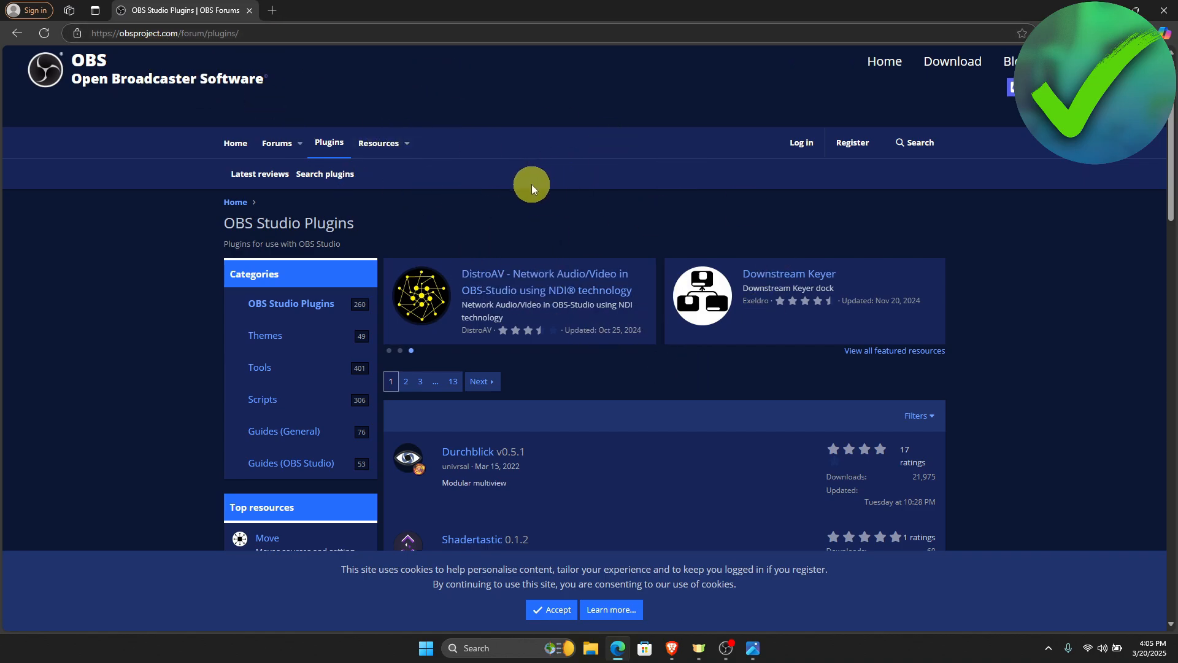
mouse_move(528, 198)
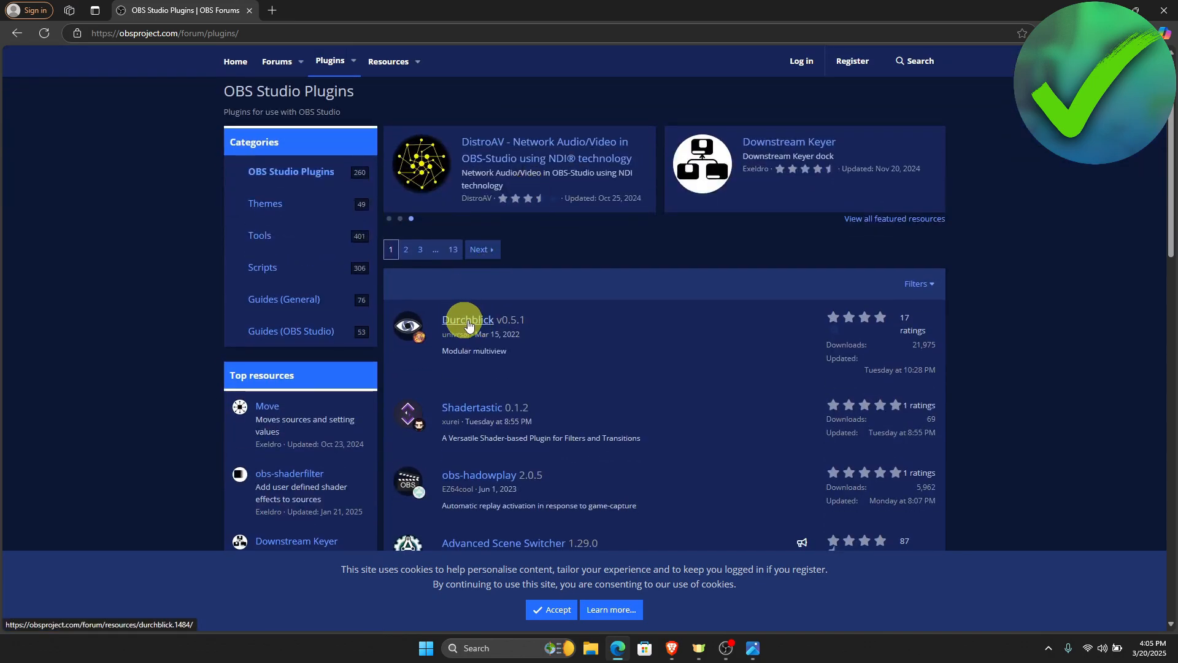
Open the Durchblick v0.5.1 resource page from the OBS Studio Plugins list
left_click(467, 320)
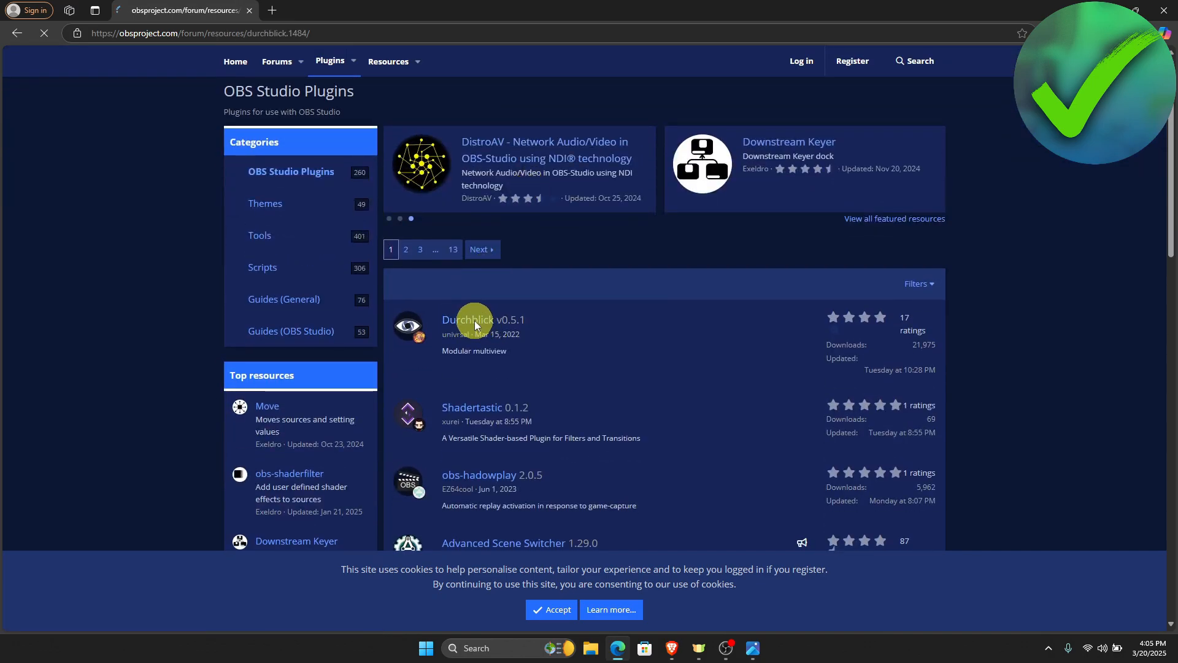
left_click(466, 320)
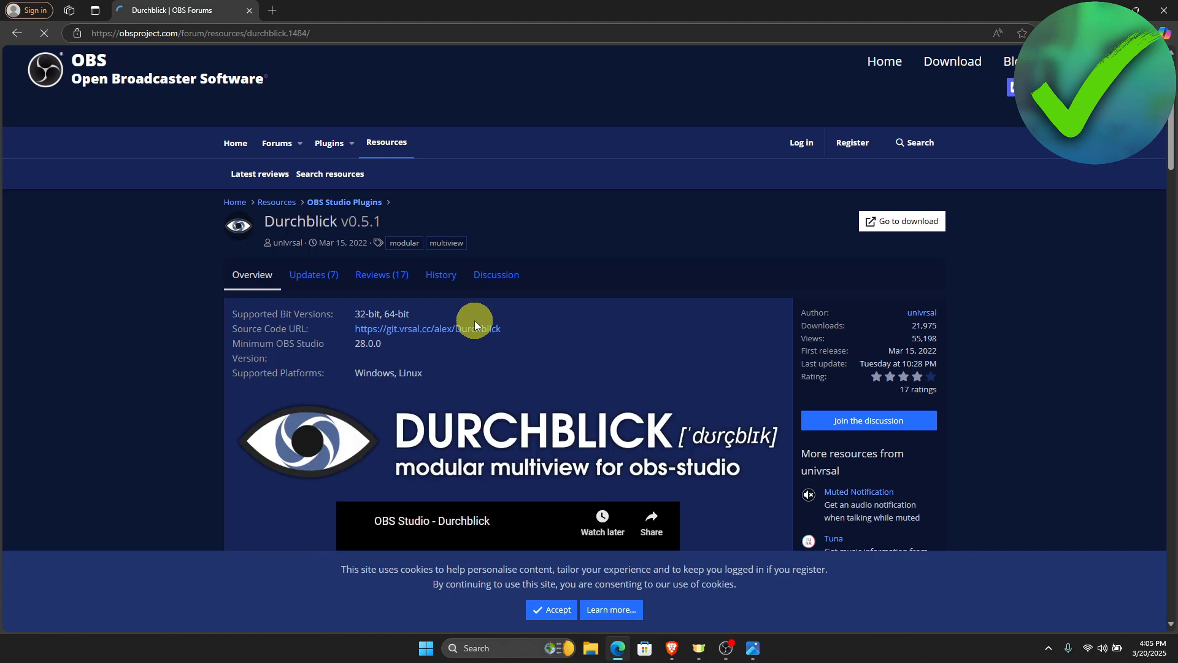
mouse_move(917, 221)
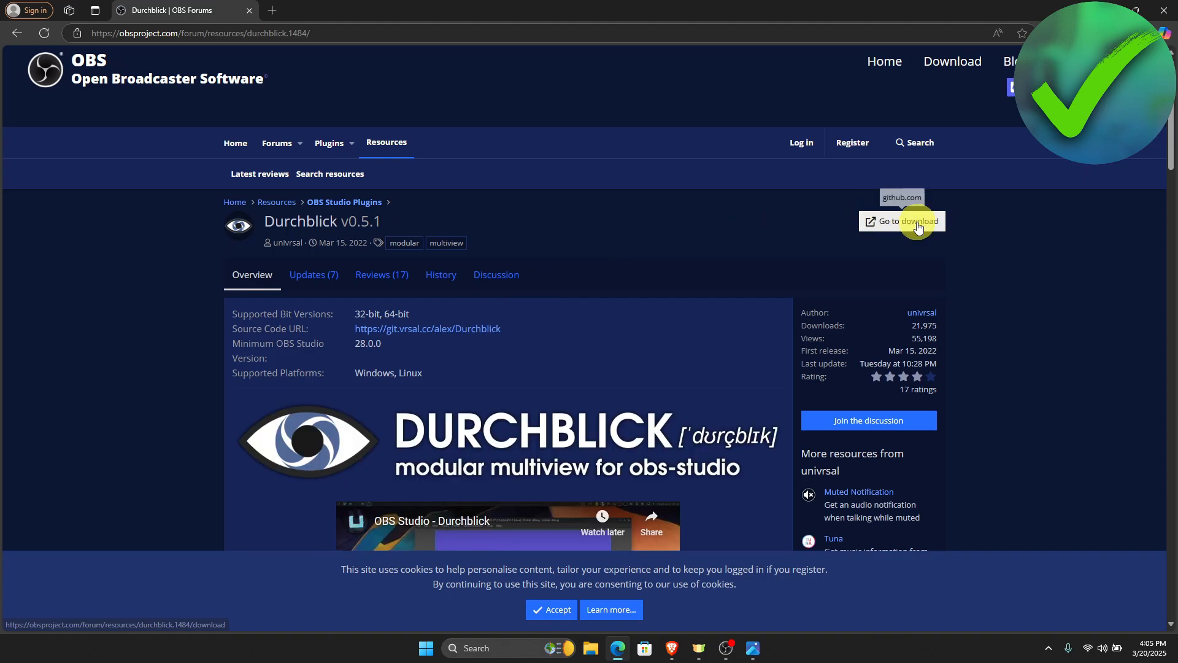
Download the Durchblick v0.5.1 windows-x64 zip from GitHub and open it
left_click(907, 221)
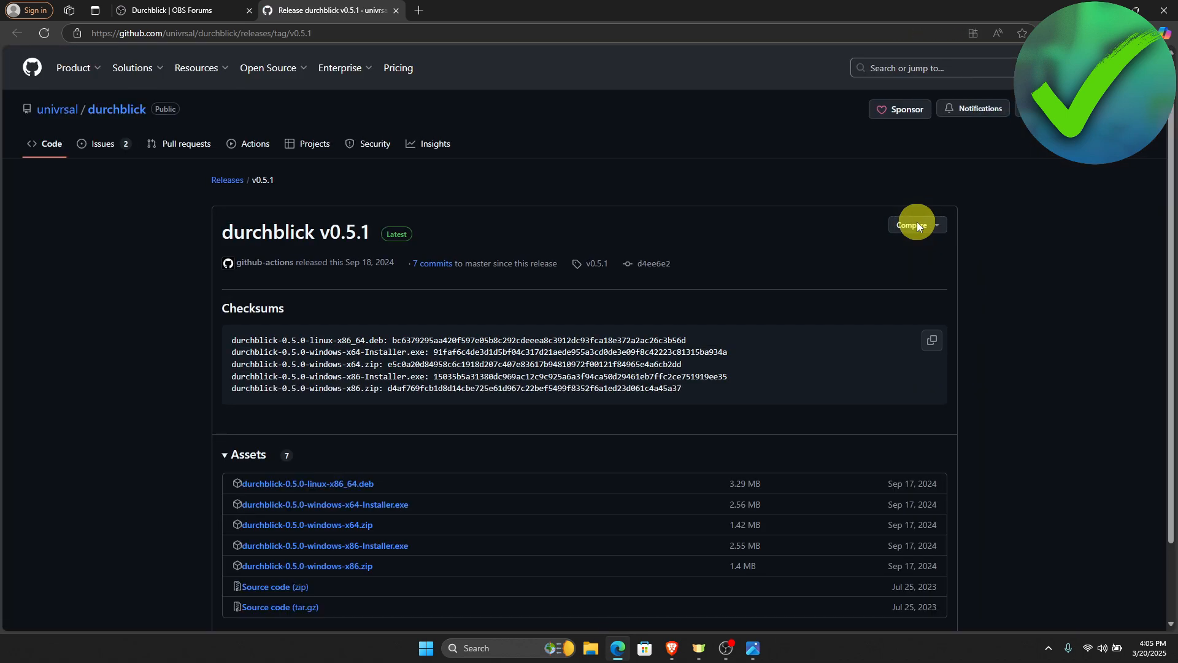
mouse_move(736, 252)
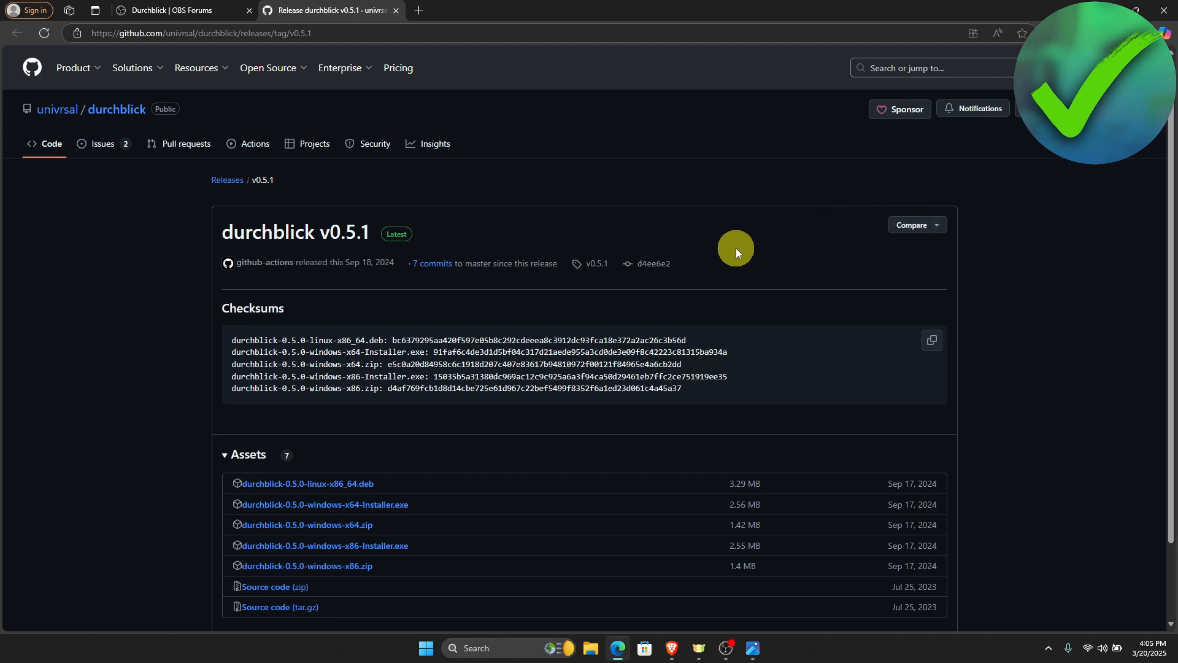
scroll("down", 3)
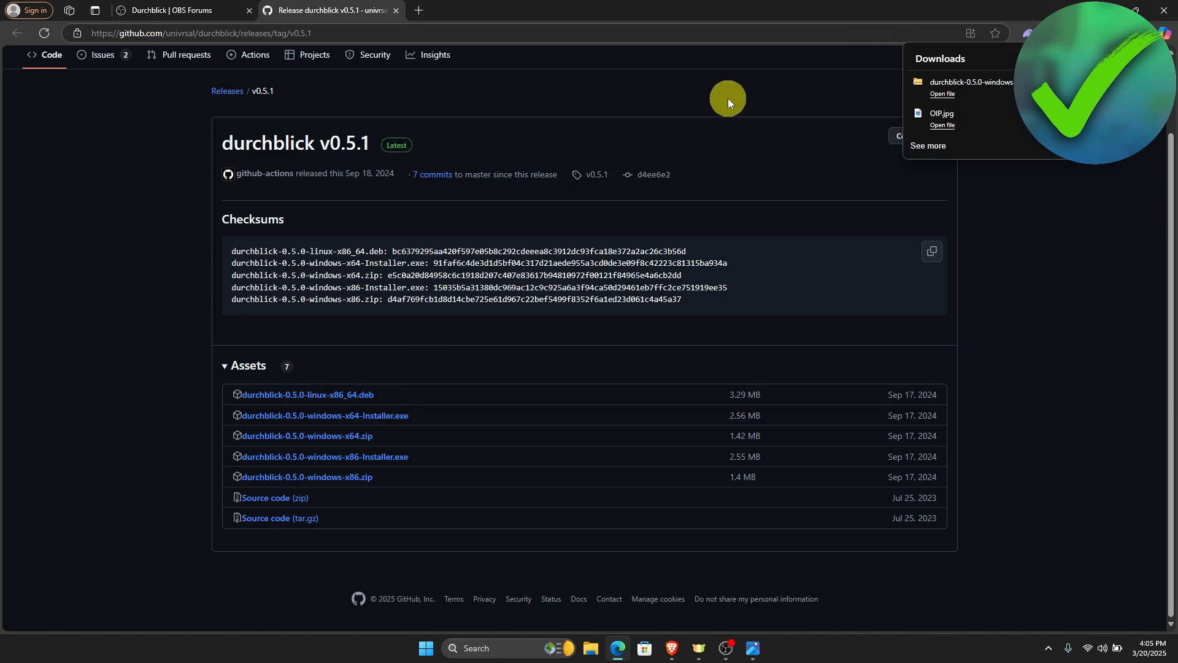
mouse_move(953, 87)
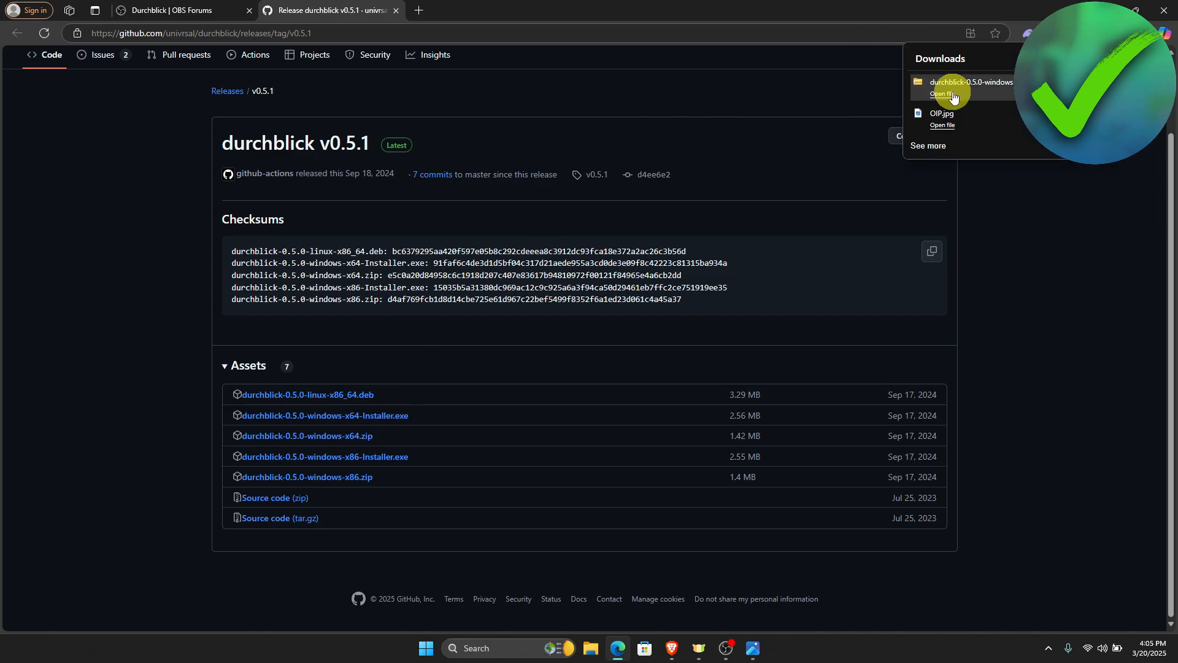
left_click(942, 94)
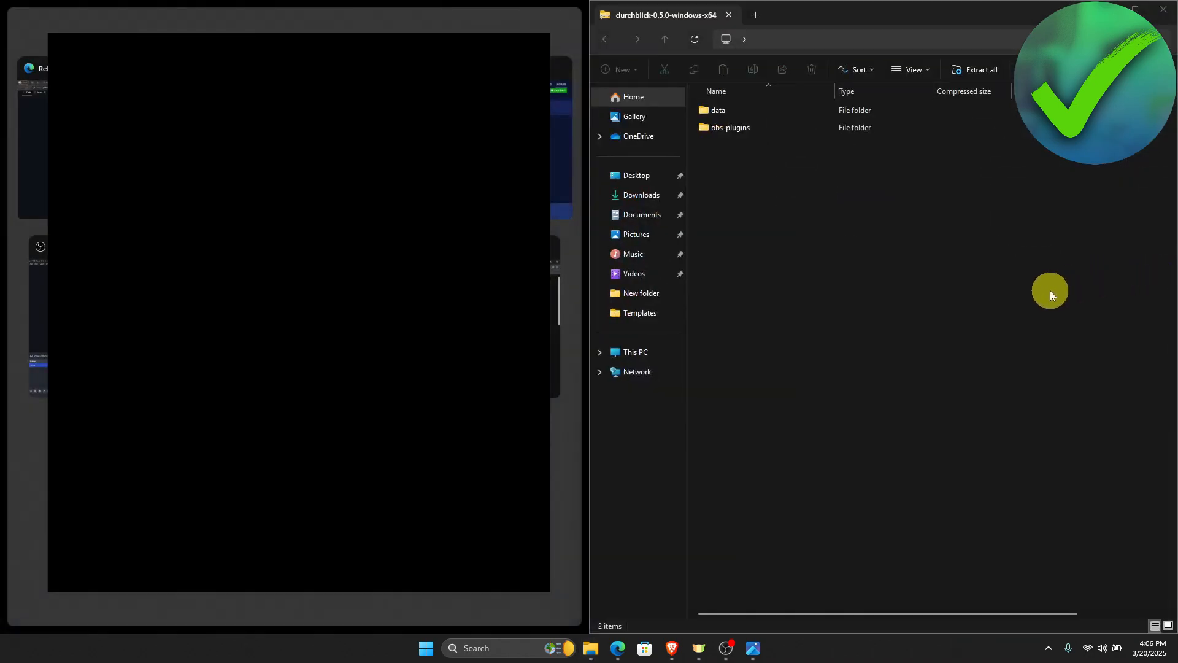
mouse_move(816, 4)
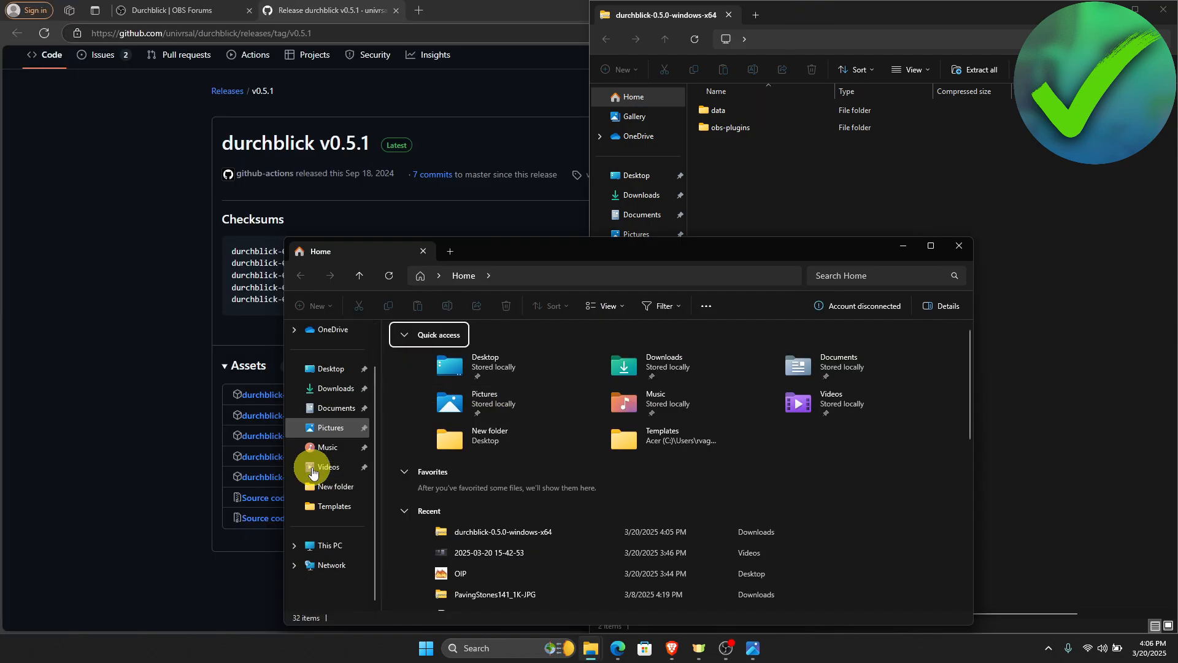
Browse a new File Explorer window to C:\Program Files\obs-studio
left_click(329, 545)
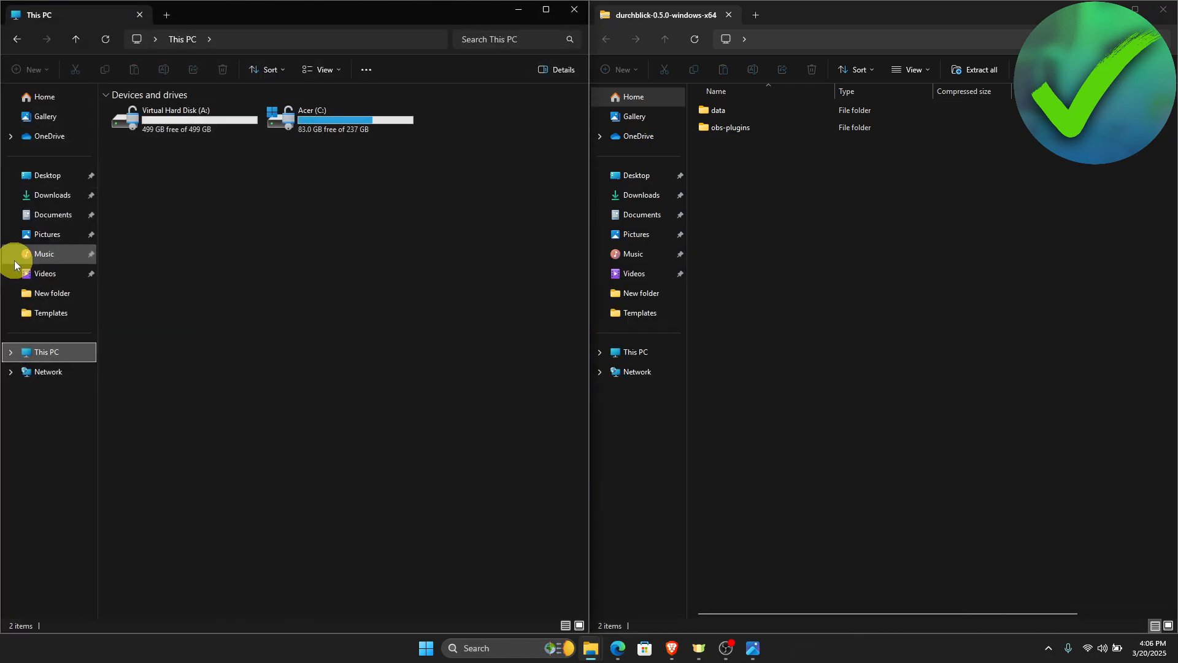
mouse_move(341, 120)
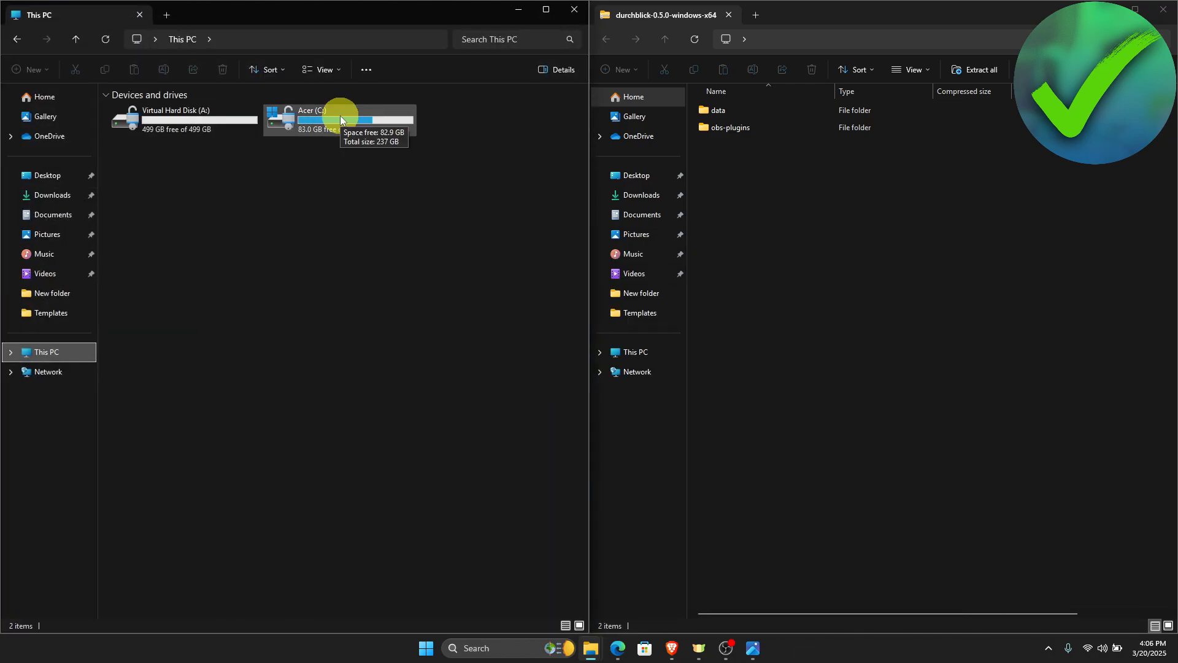
double_click(339, 121)
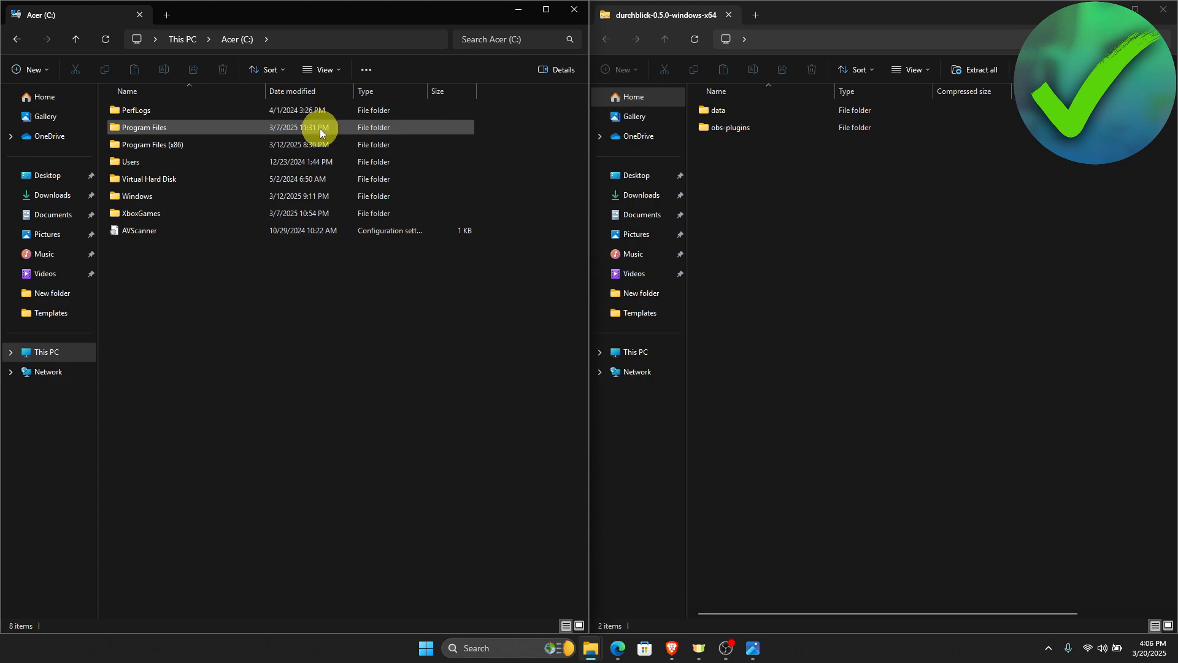
double_click(143, 127)
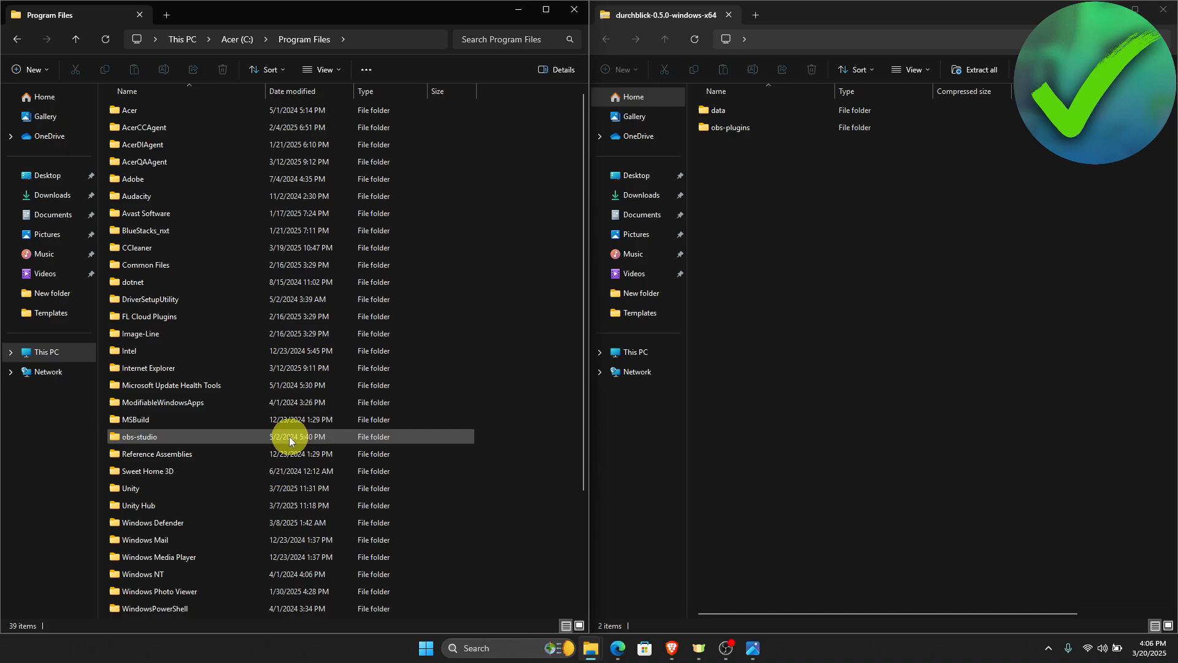
double_click(138, 436)
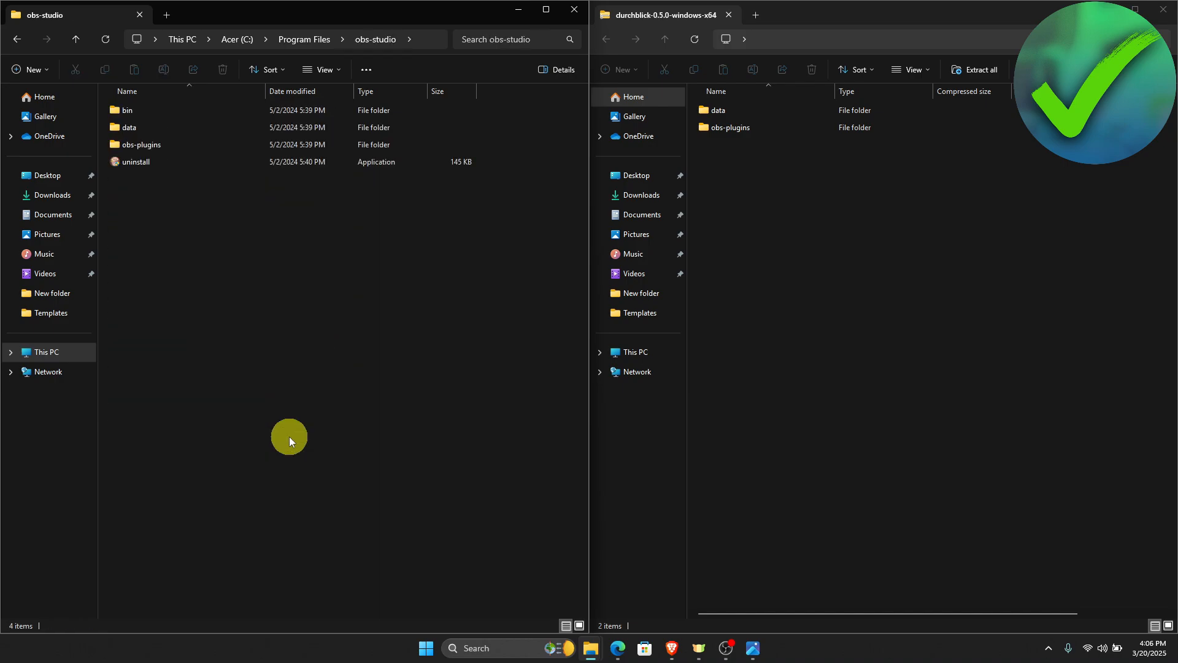
left_click(191, 127)
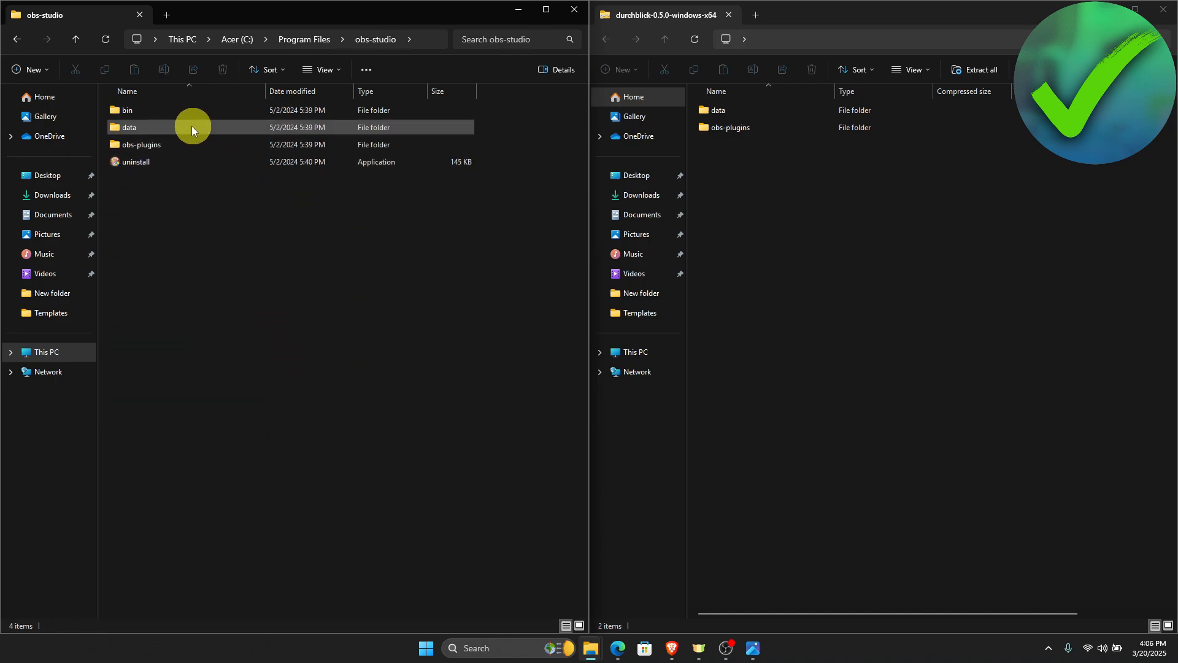
mouse_move(203, 148)
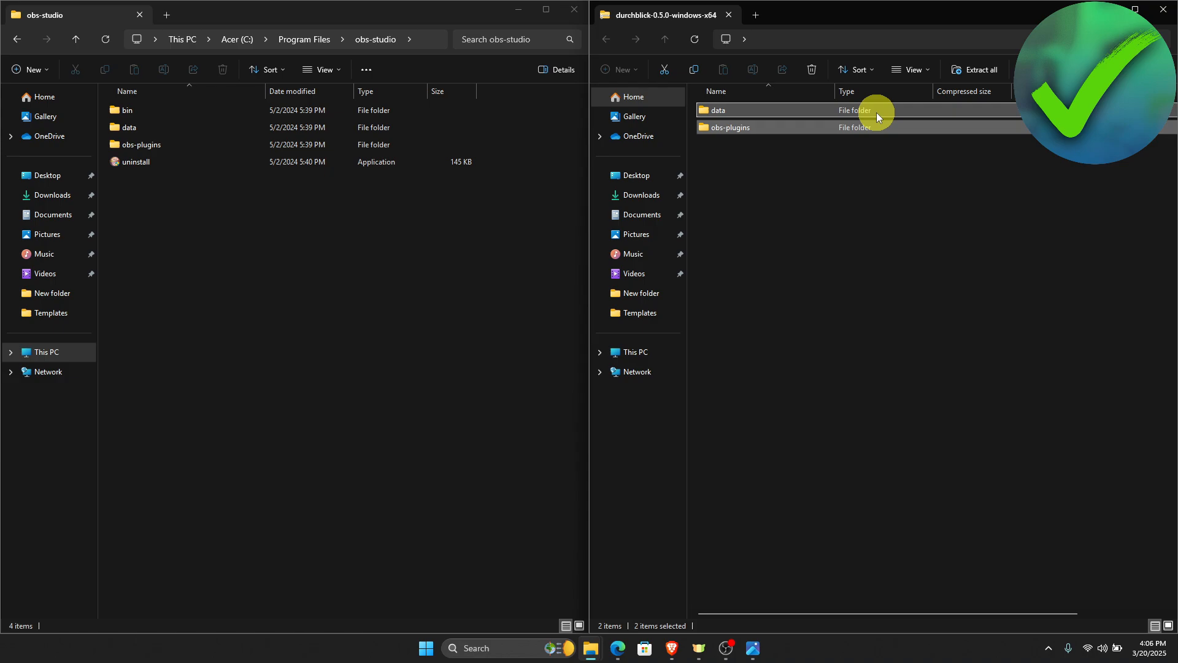
Drag data and obs-plugins into obs-studio, approve admin permission for all, then switch to OBS
left_click_drag(871, 117, 462, 158)
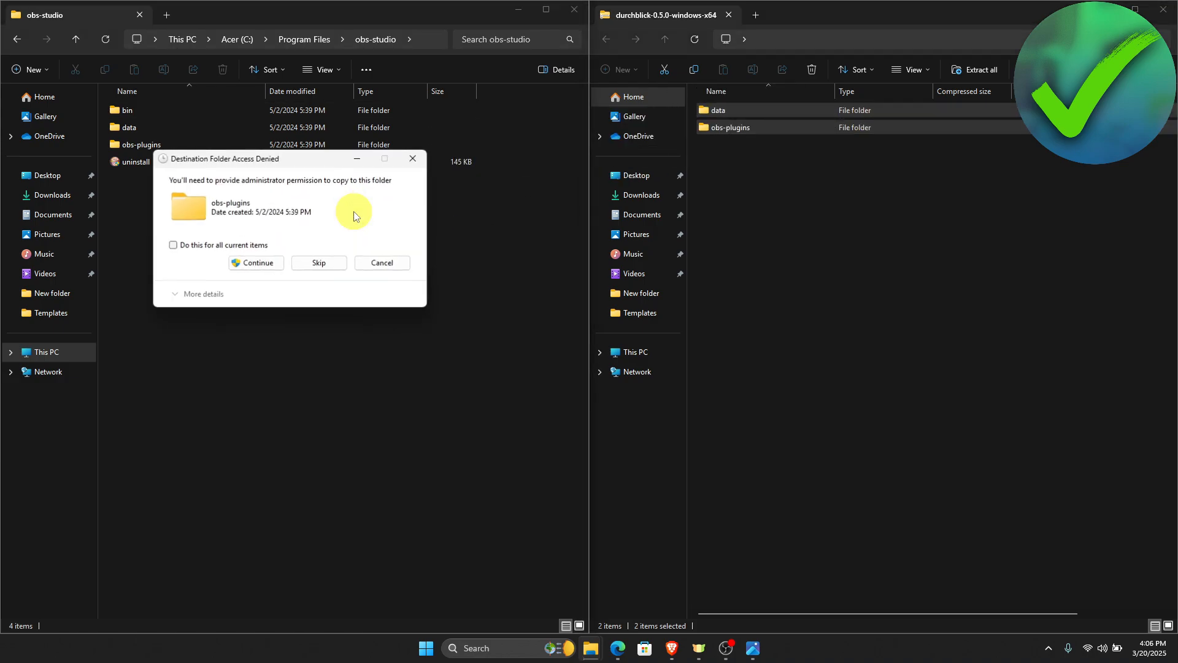
left_click(172, 244)
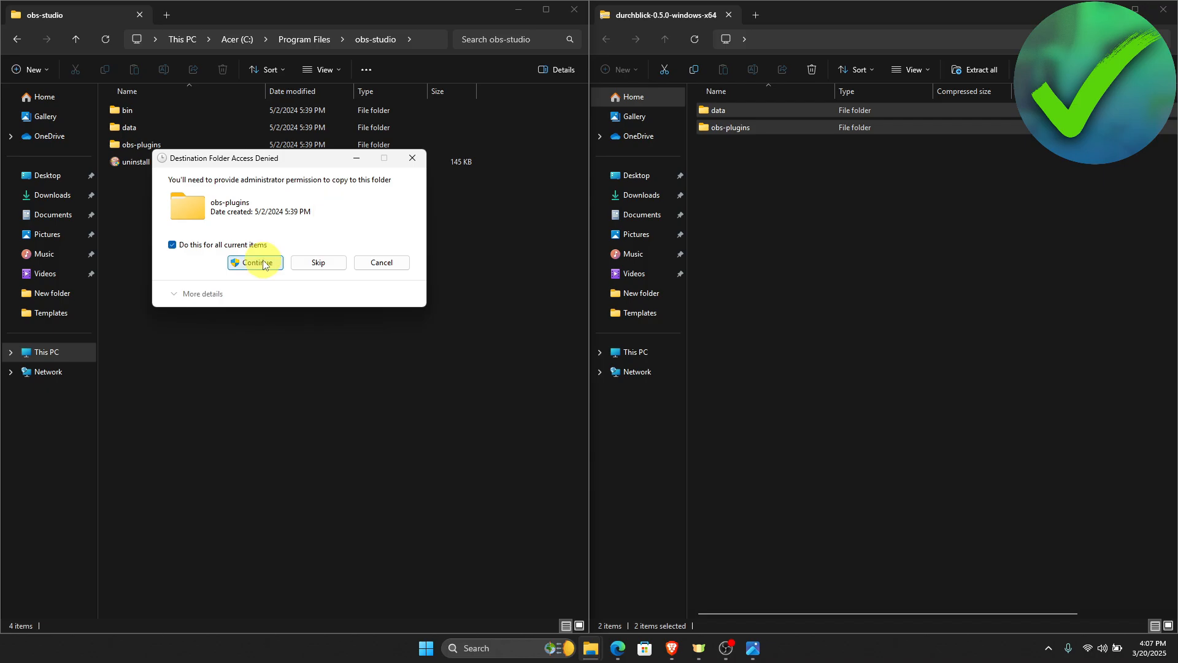
left_click(254, 262)
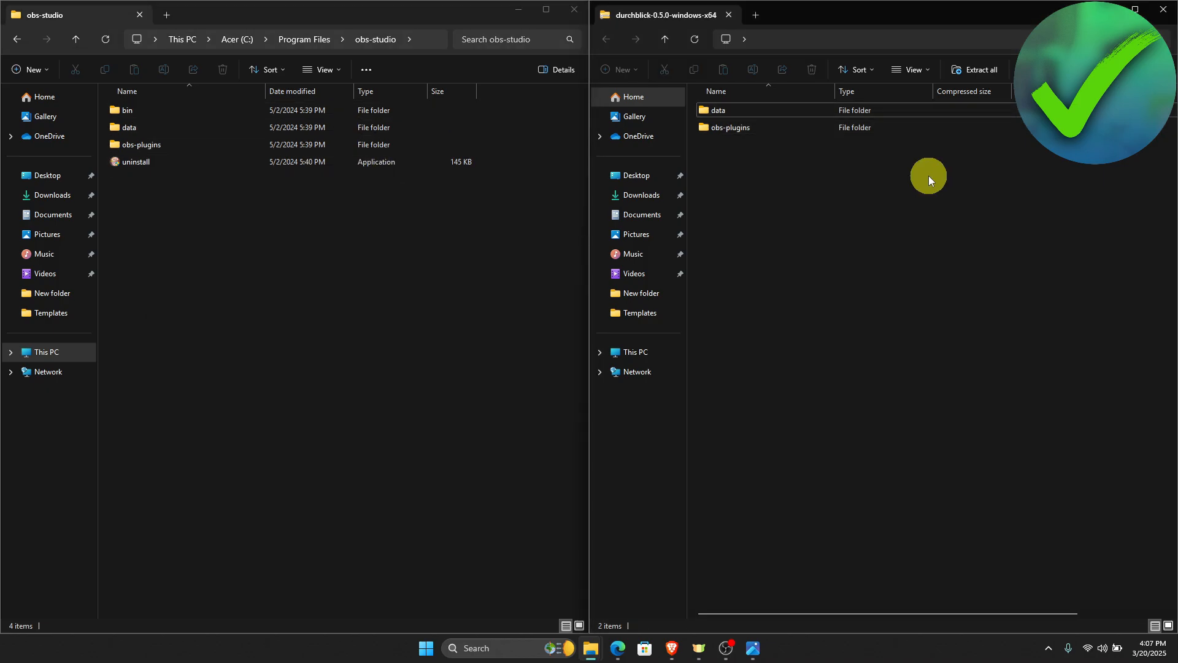
mouse_move(902, 174)
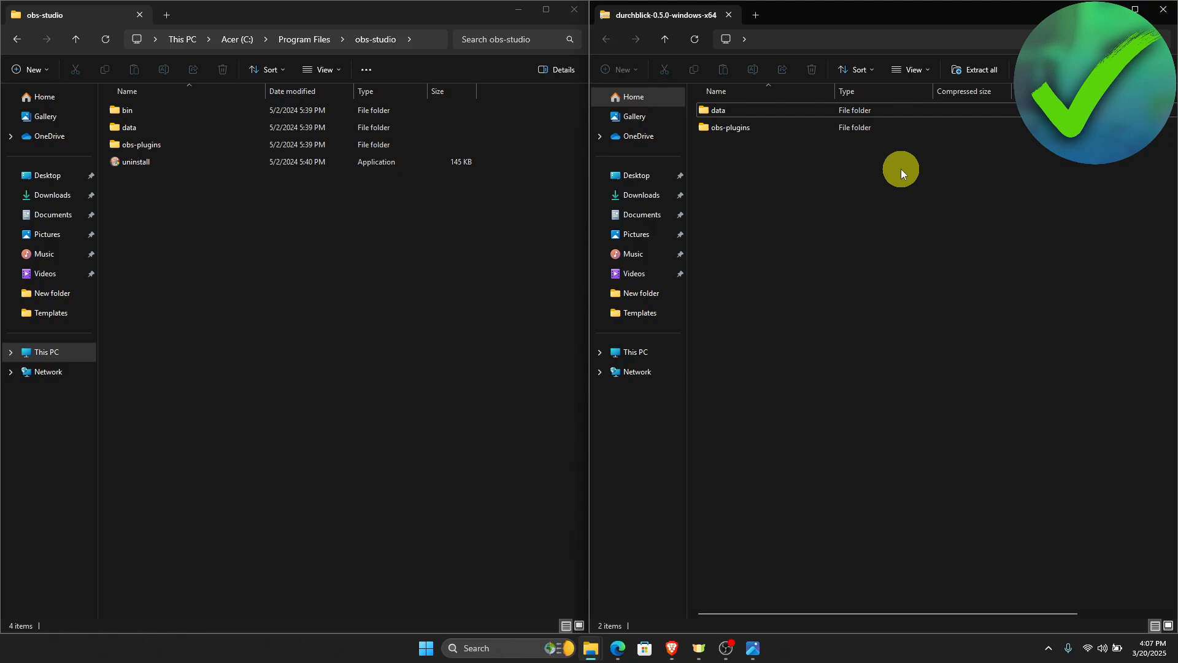
mouse_move(797, 302)
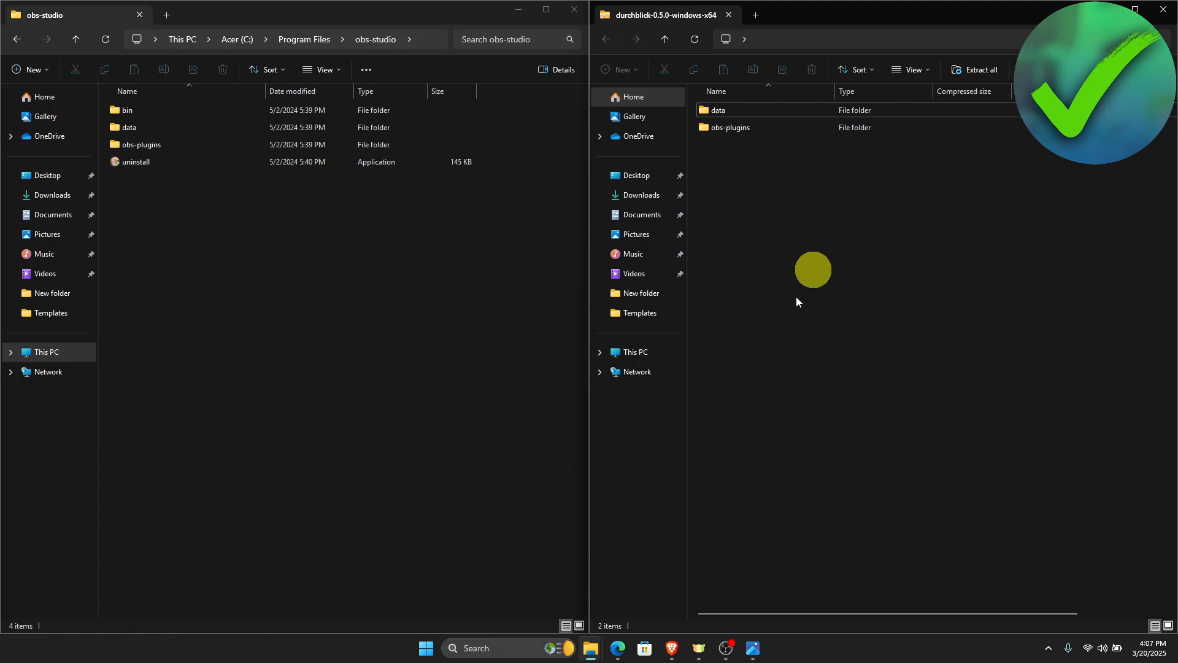
left_click(724, 649)
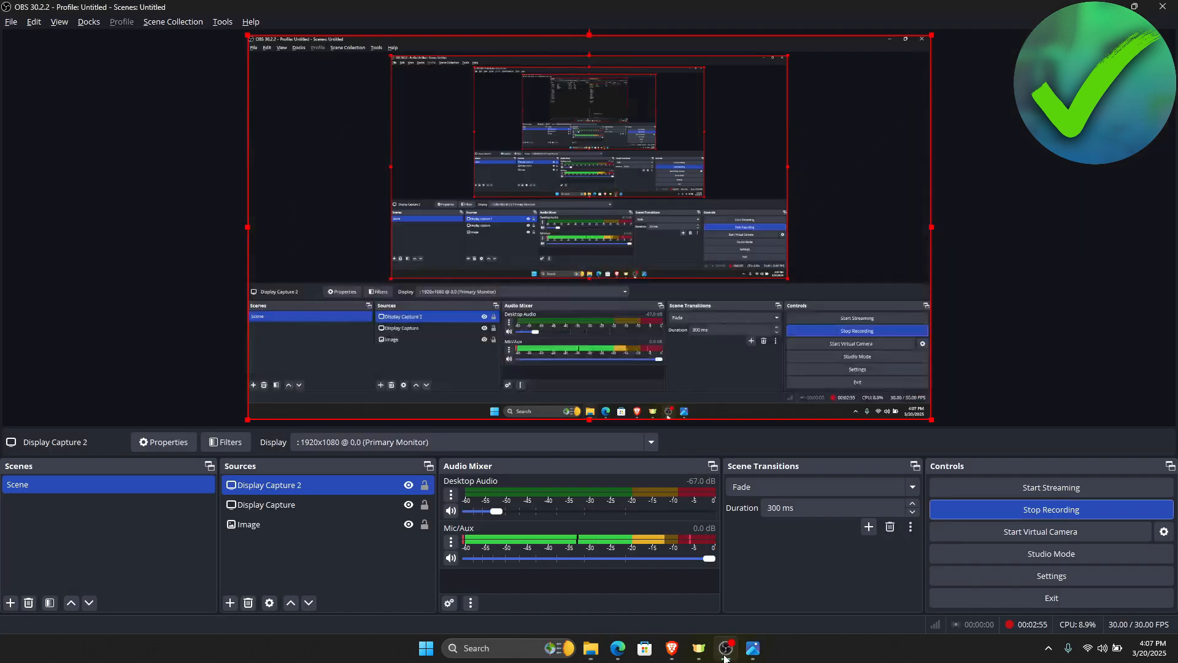